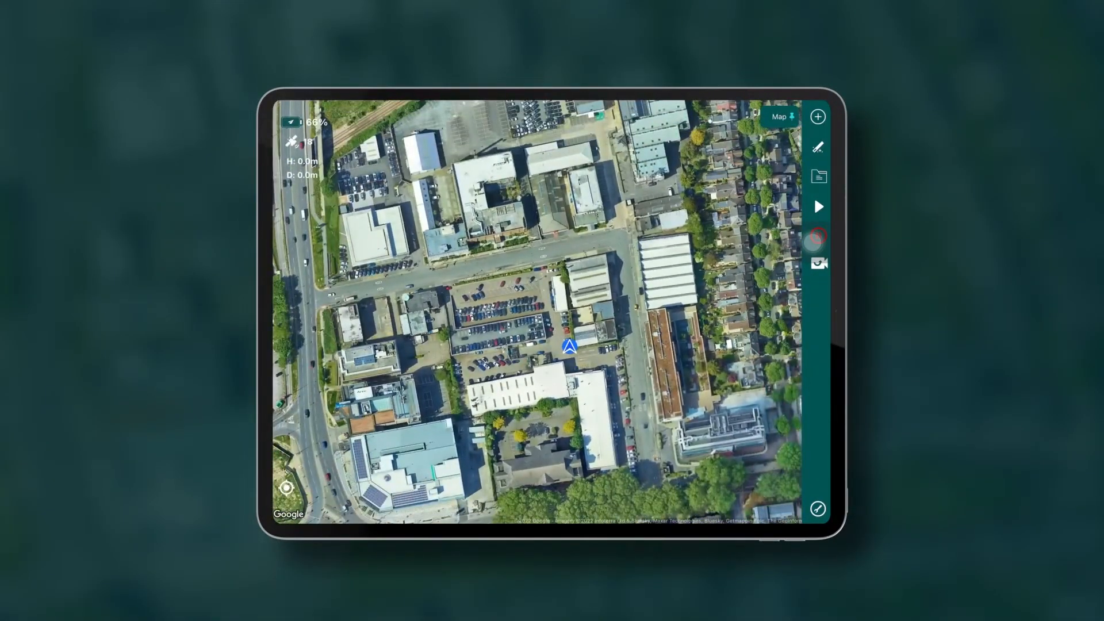
# Step: Show the drone's live camera feed with its exposure settings (auto, 1/60, f/3.5, JPEG)
pyautogui.click(817, 236)
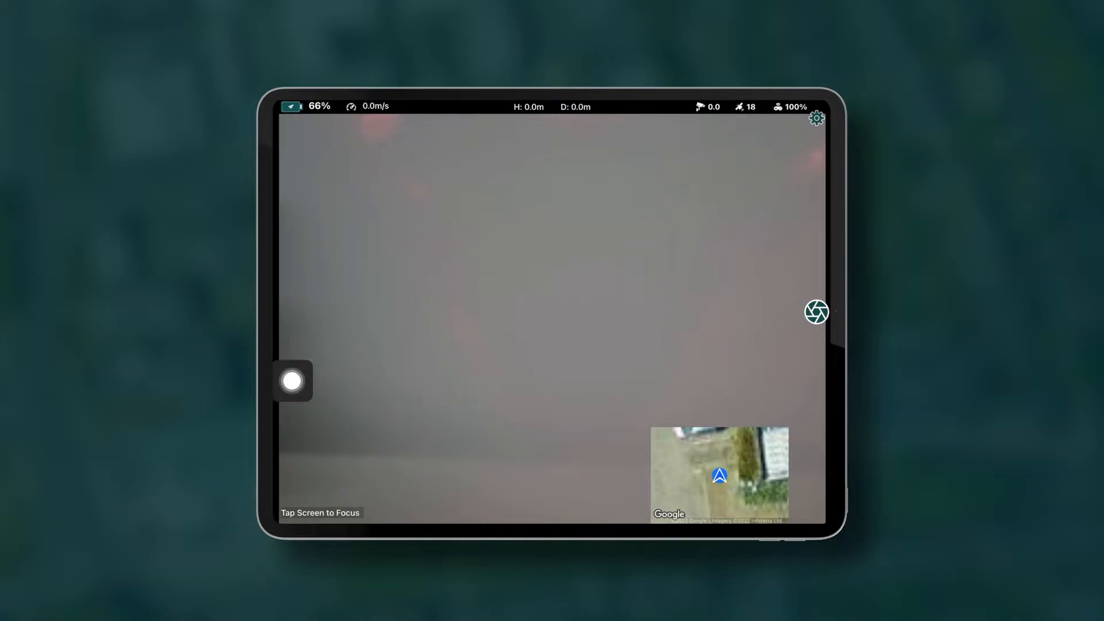
pyautogui.click(816, 311)
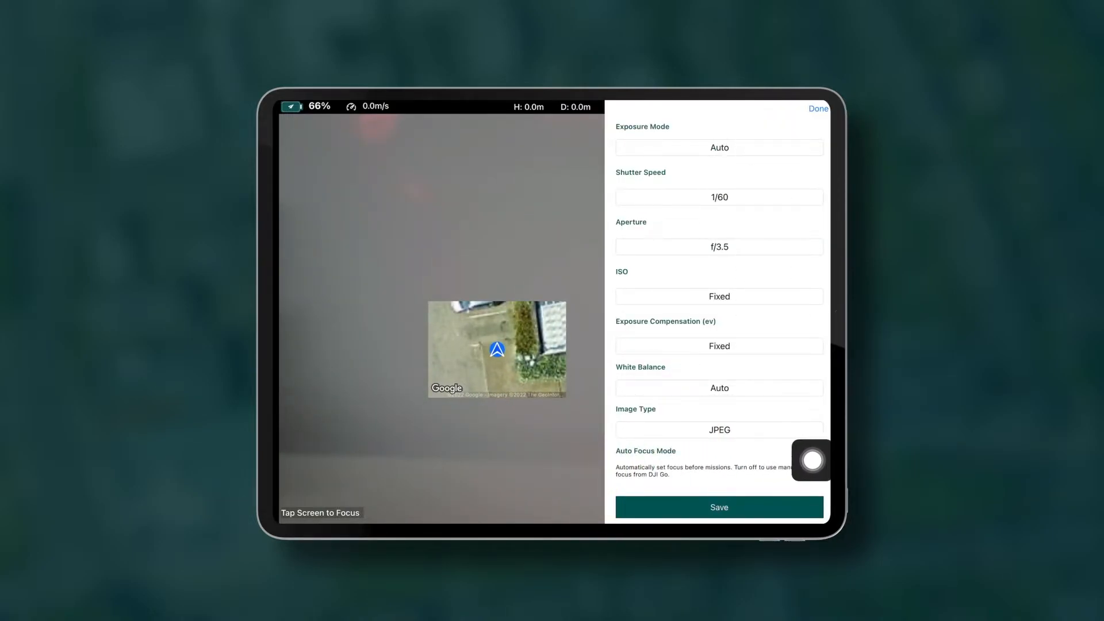
# Step: Save manual exposure at 1/160 shutter and f/9, then start a new mission
pyautogui.click(718, 148)
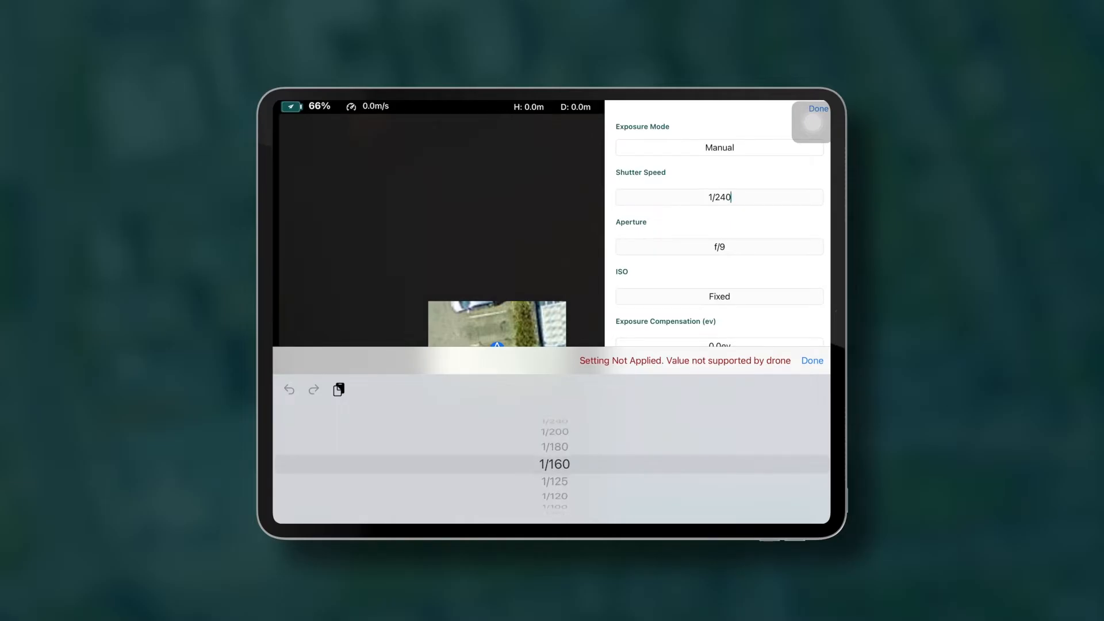
pyautogui.click(554, 464)
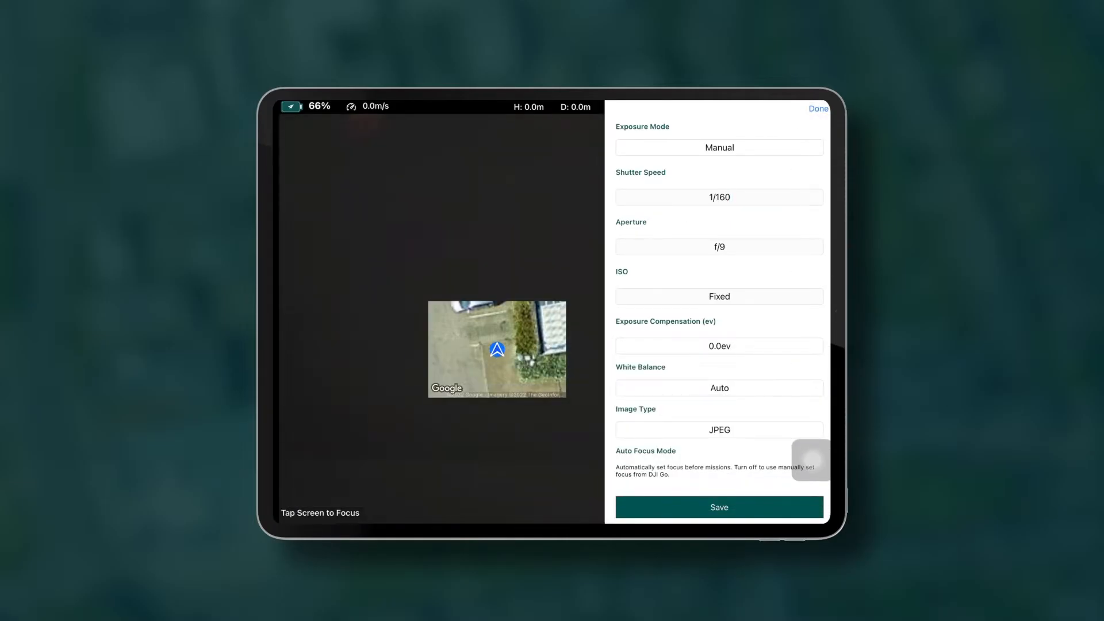
pyautogui.click(817, 109)
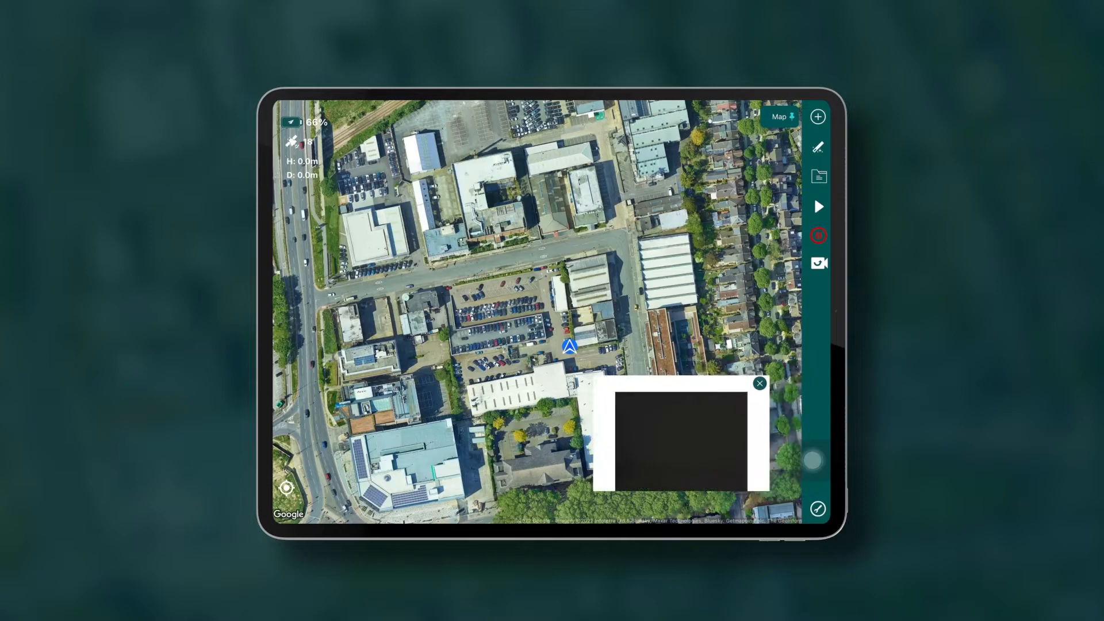
pyautogui.click(816, 116)
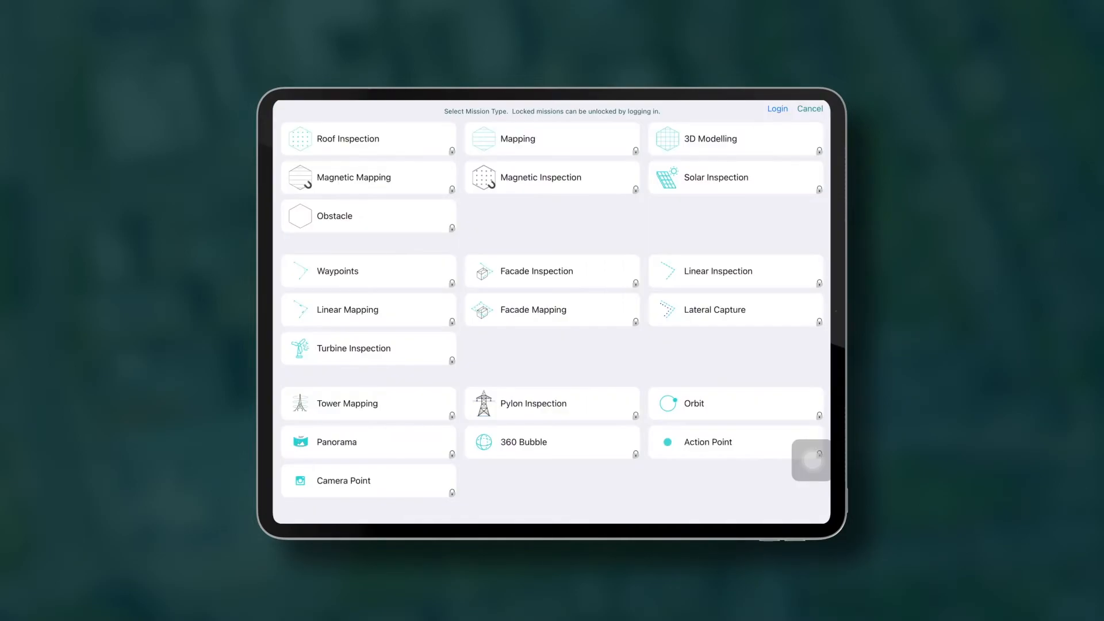